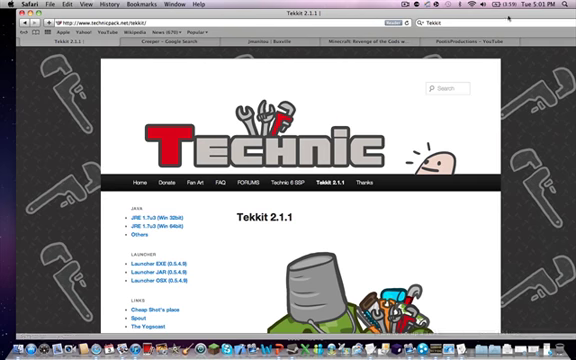
Scroll down the Tekkit 2.1.1 page toward the Mac and Linux download link
scroll("down", 3)
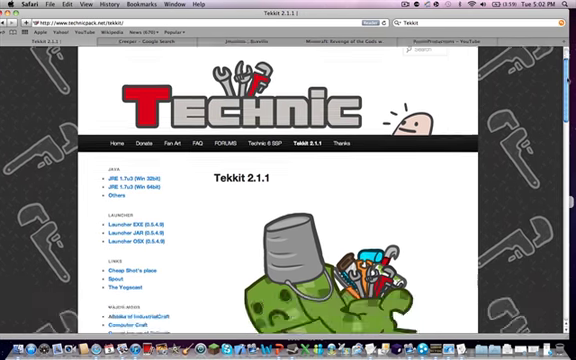
scroll("down", 3)
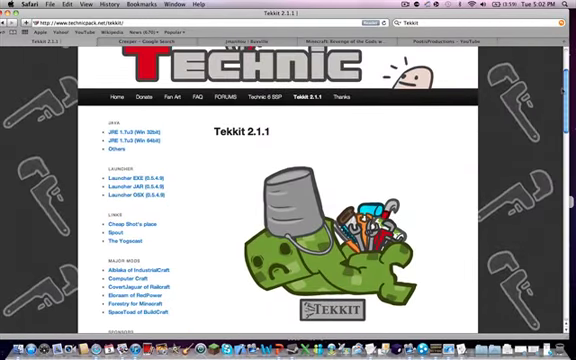
scroll("down", 3)
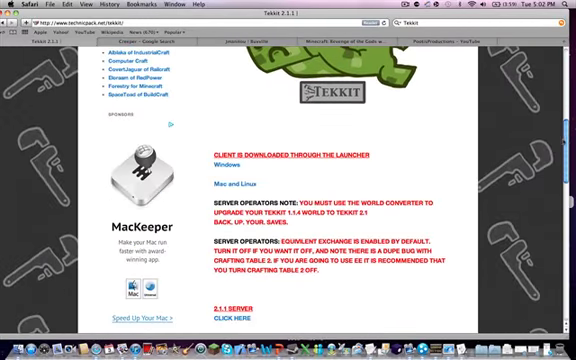
scroll("down", 3)
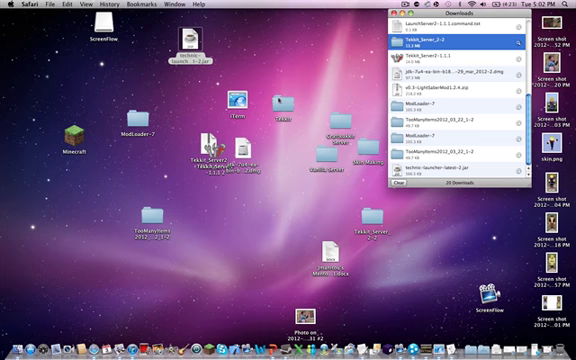
Launch the technic-launcher jar file from the desktop
double_click(262, 108)
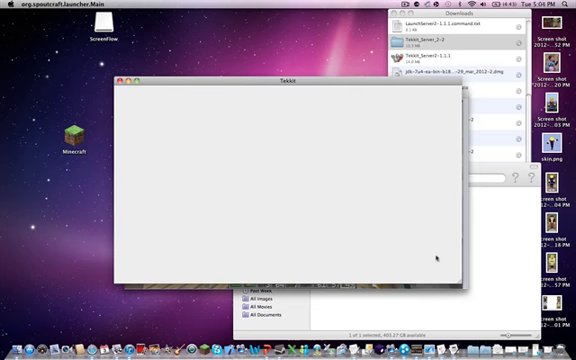
mouse_move(275, 105)
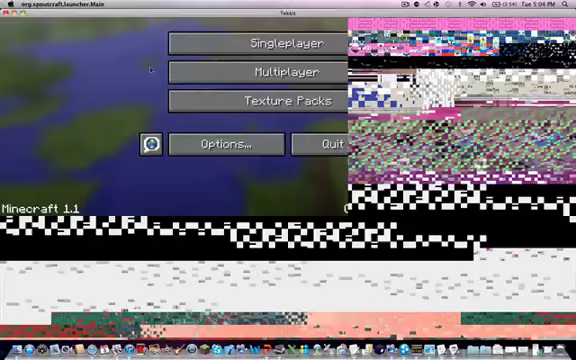
Create a Creative-mode singleplayer world named New World
left_click(288, 44)
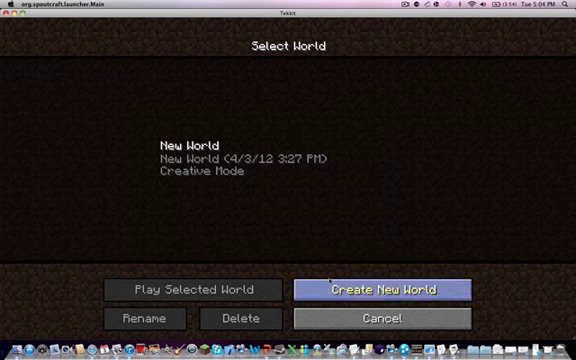
left_click(383, 289)
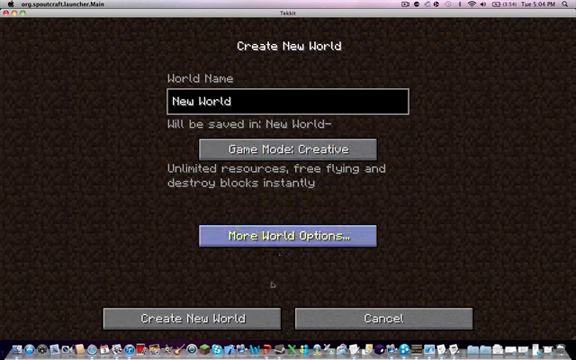
left_click(221, 318)
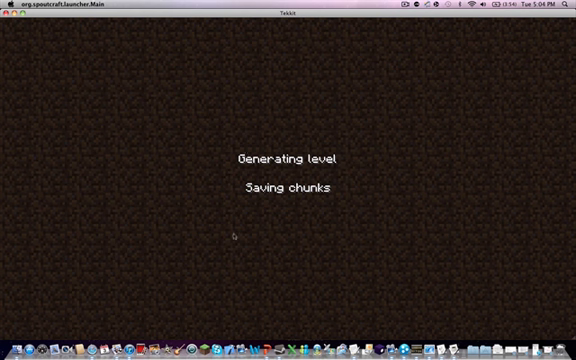
mouse_move(432, 179)
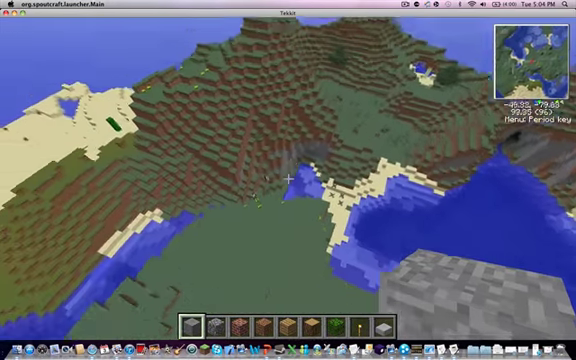
Save the first world and quit to the title screen
key("Escape")
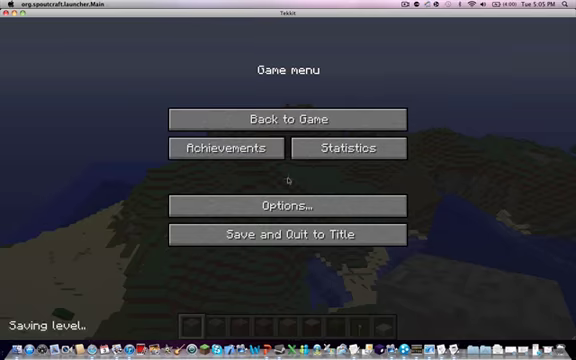
left_click(287, 118)
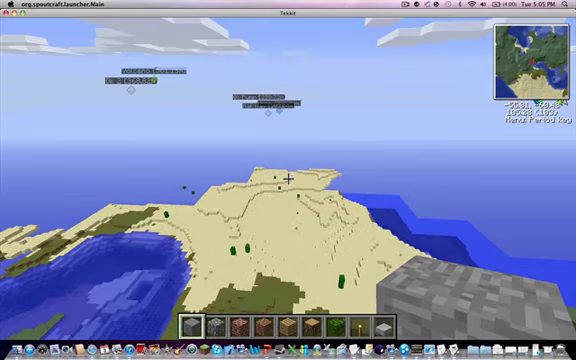
key("Escape")
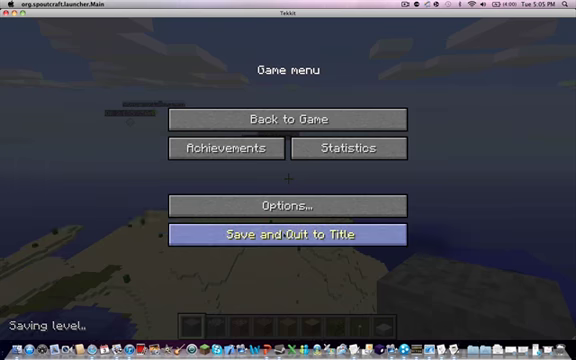
left_click(288, 234)
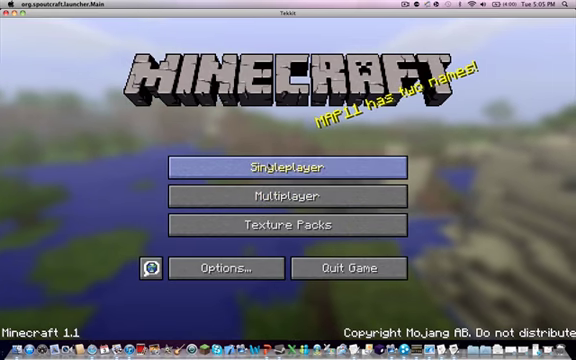
Create a second Creative-mode singleplayer world
left_click(287, 166)
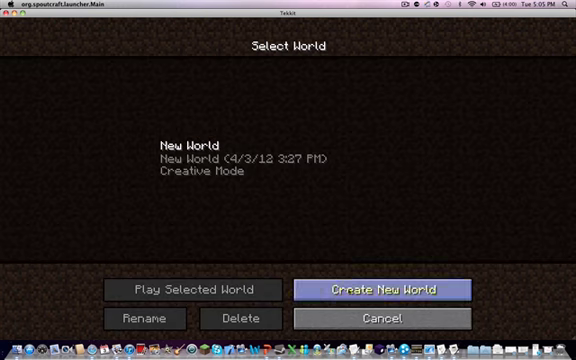
left_click(389, 289)
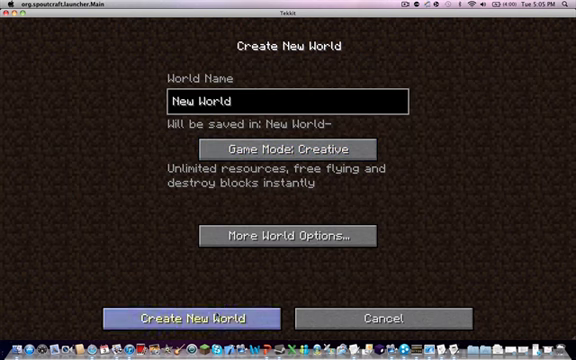
left_click(191, 317)
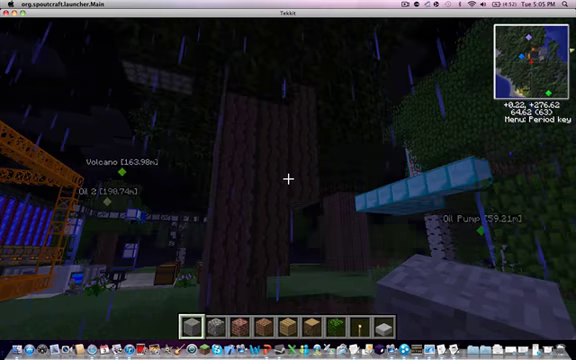
mouse_move(288, 180)
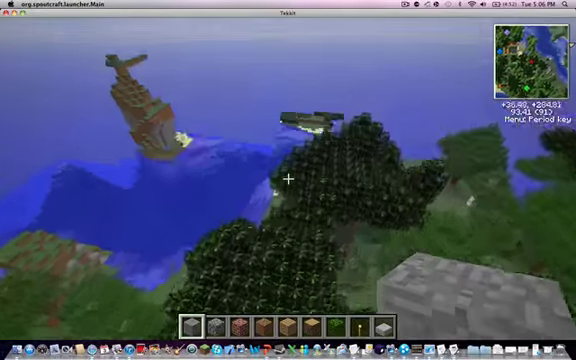
mouse_move(288, 180)
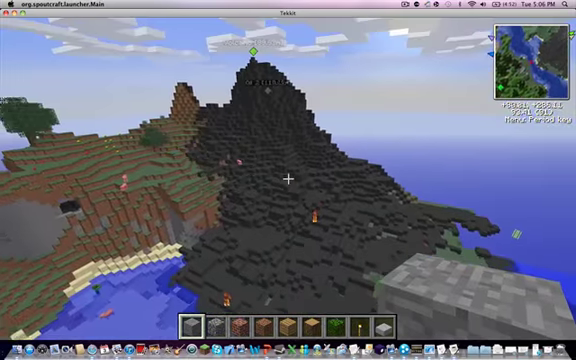
Open the inventory while exploring the second world's volcano terrain
key("e")
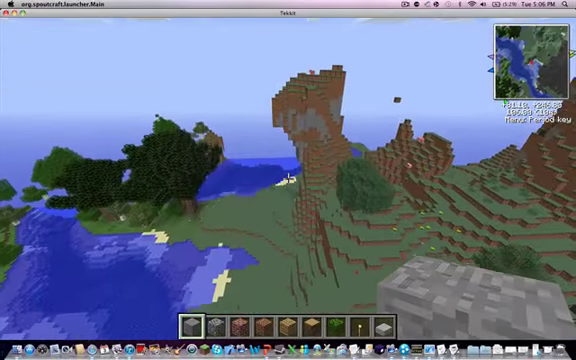
mouse_move(288, 180)
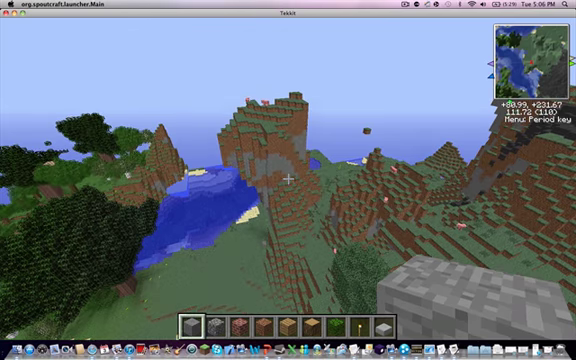